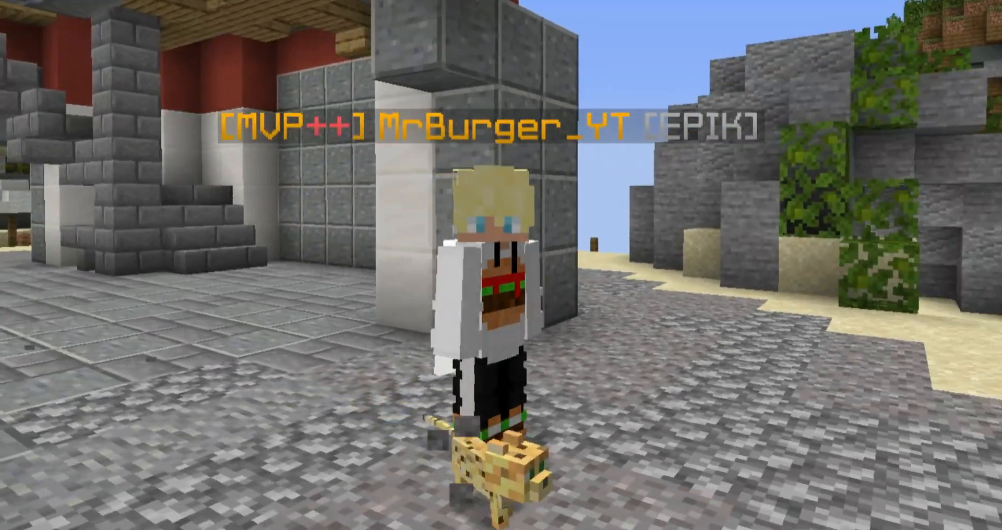
pyautogui.moveTo(500, 265)
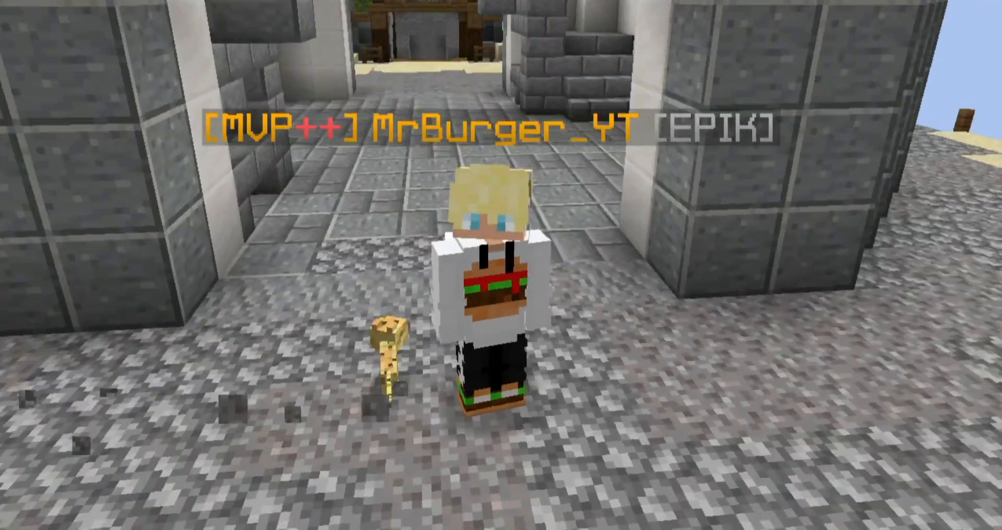
# - Pause the Minecraft game to leave gameplay
pyautogui.press('Escape')
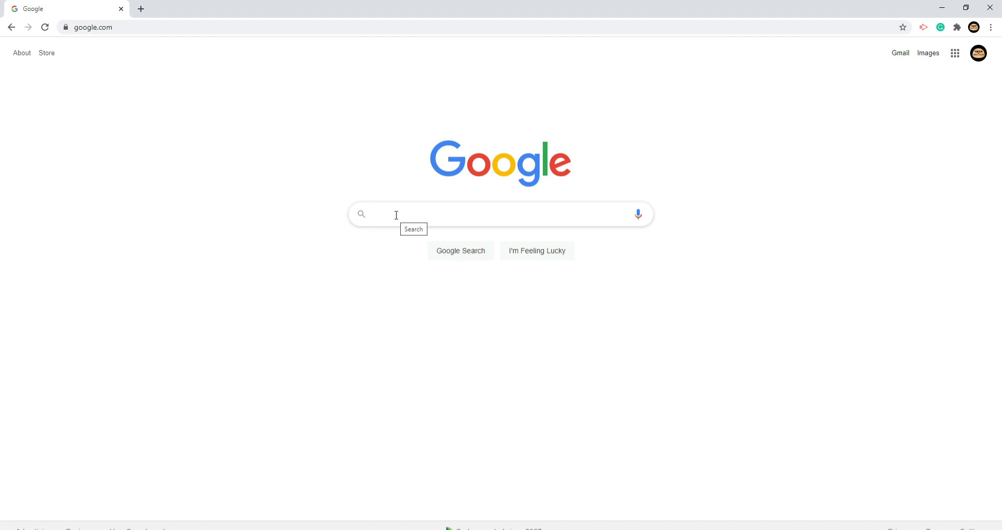
# - Search Google for 'purpled texture pack' and open Purpled's release video on YouTube
pyautogui.write('purpled texture pack')
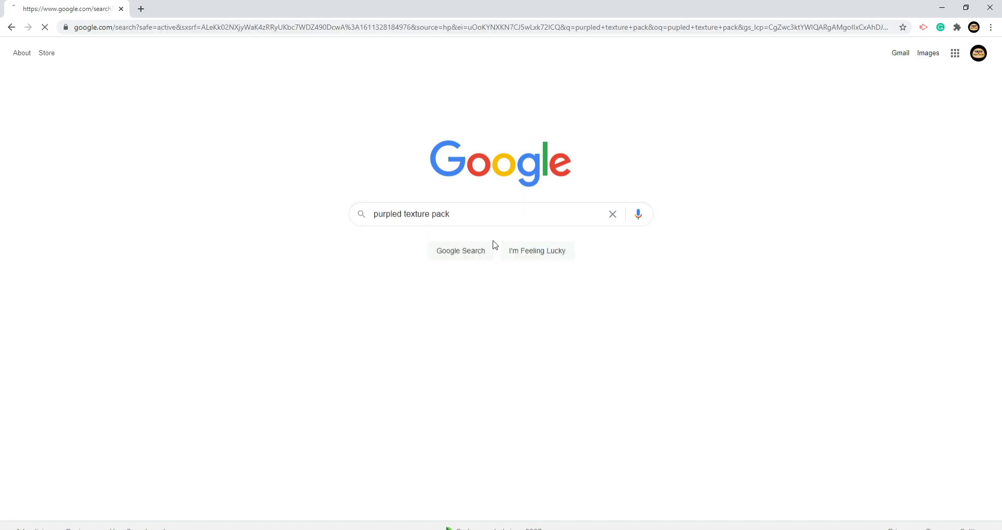
pyautogui.click(459, 251)
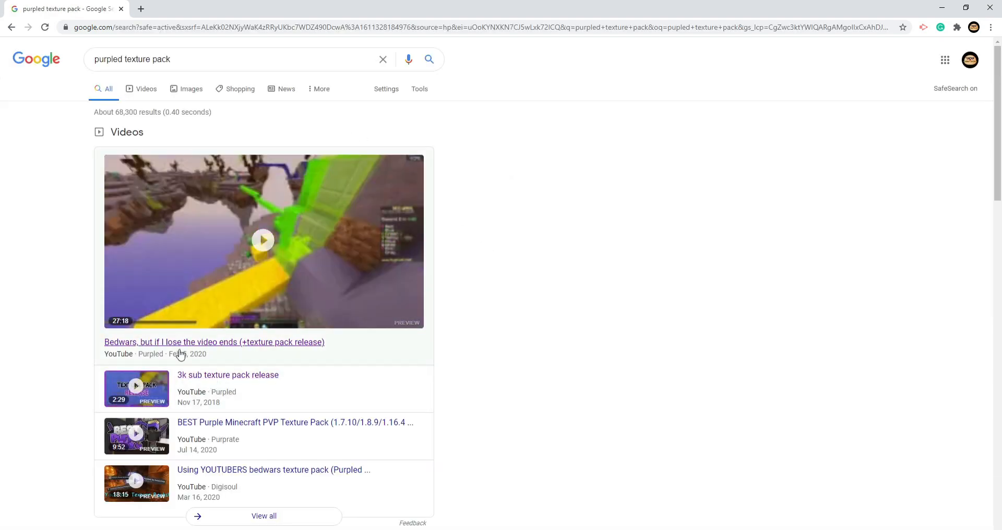
pyautogui.click(214, 341)
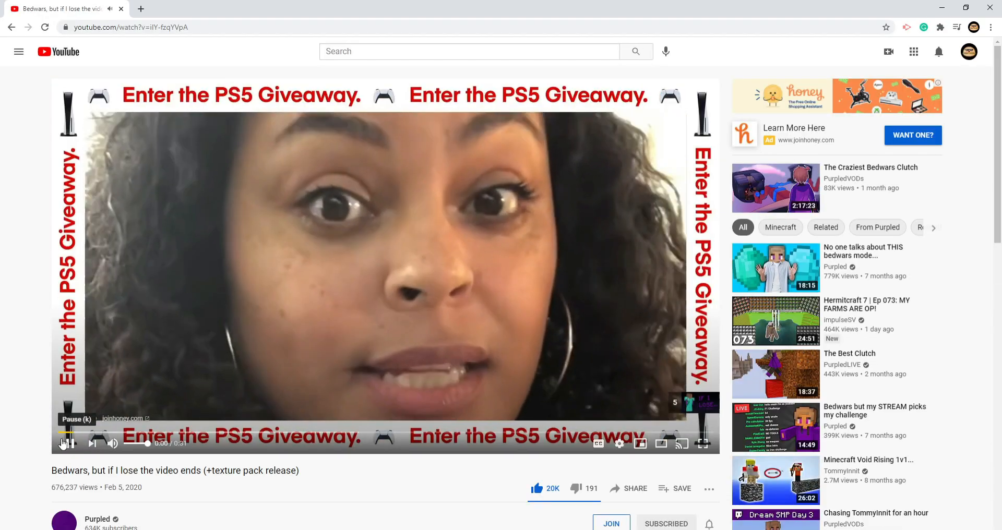
# - Expand the video description and follow its bit.ly link to the MediaFire page
pyautogui.scroll(-3)
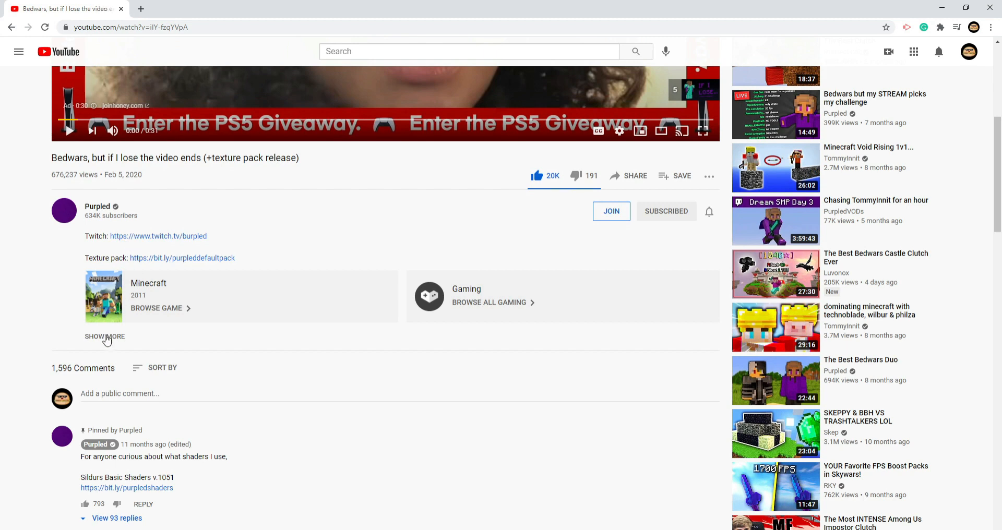
pyautogui.click(104, 337)
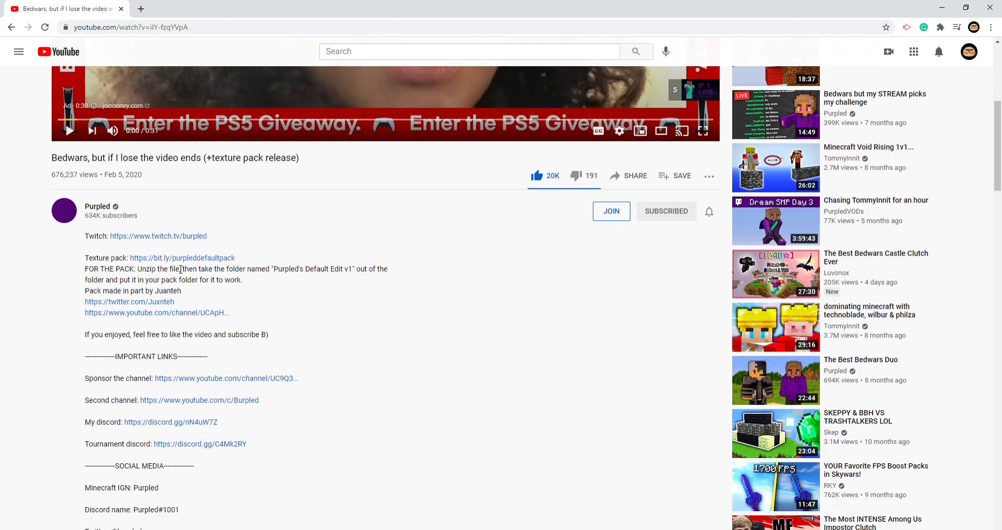
pyautogui.click(182, 257)
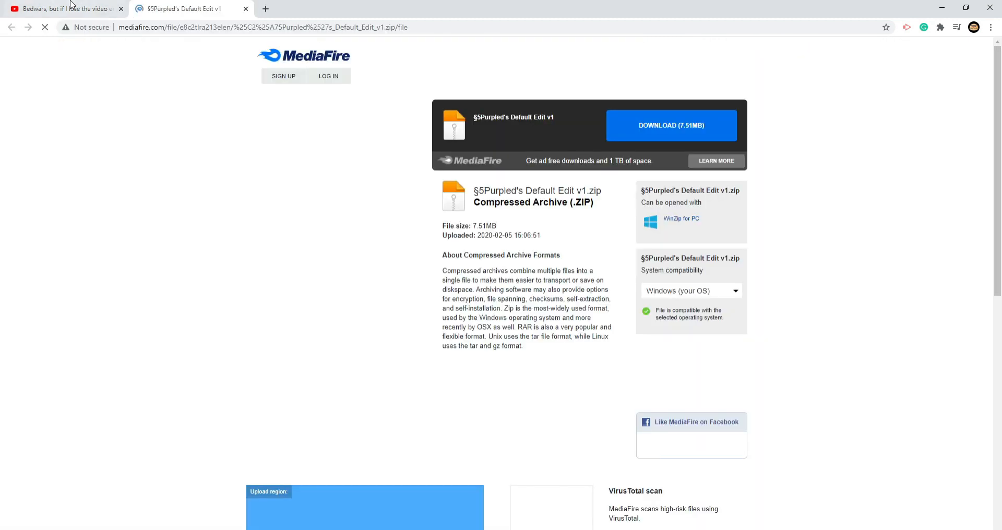
pyautogui.click(64, 8)
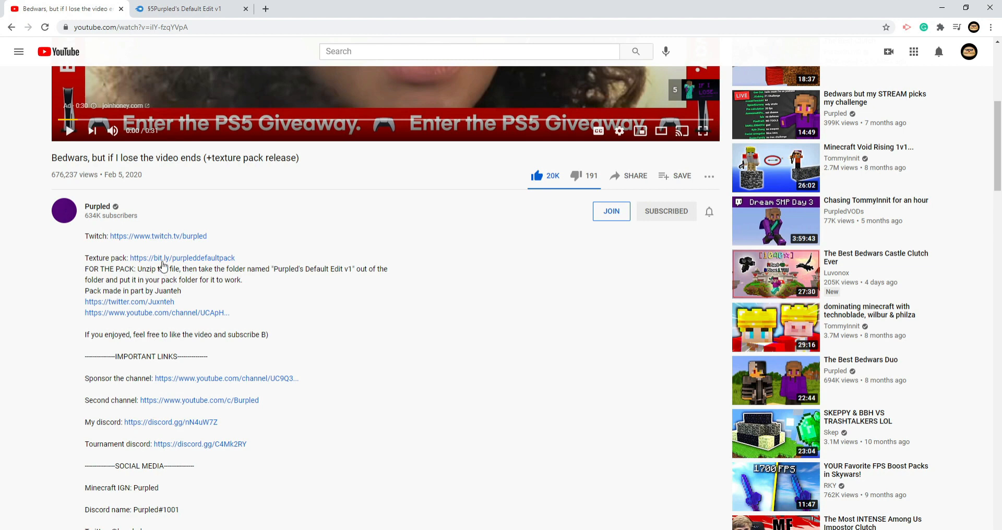
pyautogui.click(186, 8)
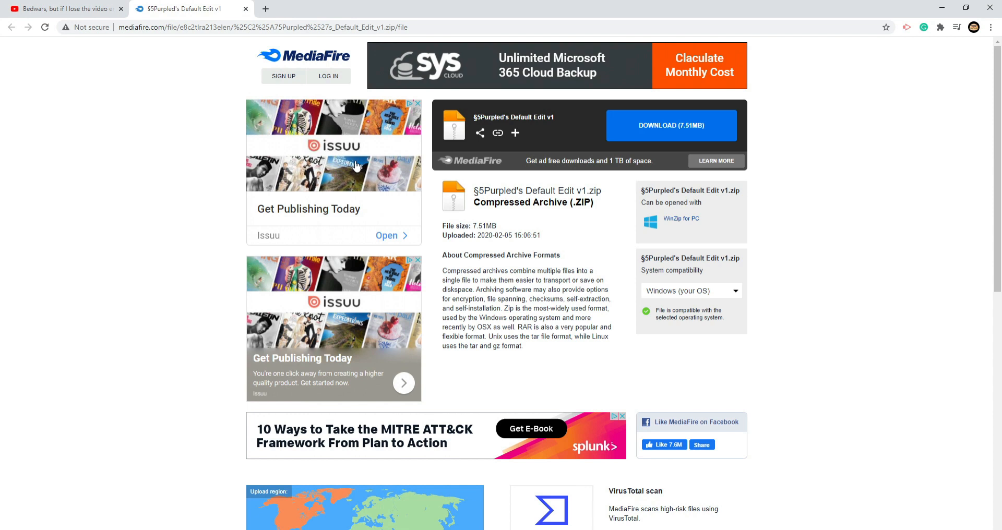
pyautogui.moveTo(647, 104)
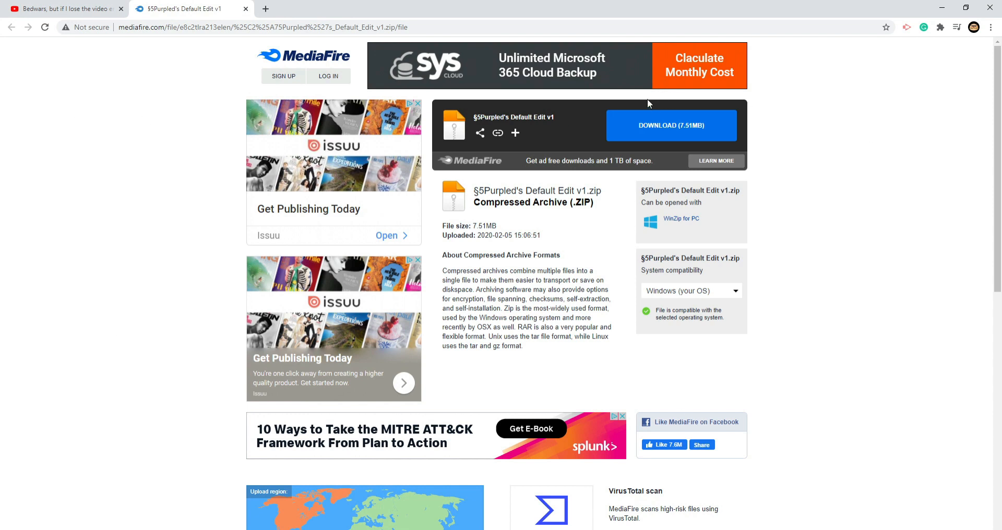
pyautogui.moveTo(618, 77)
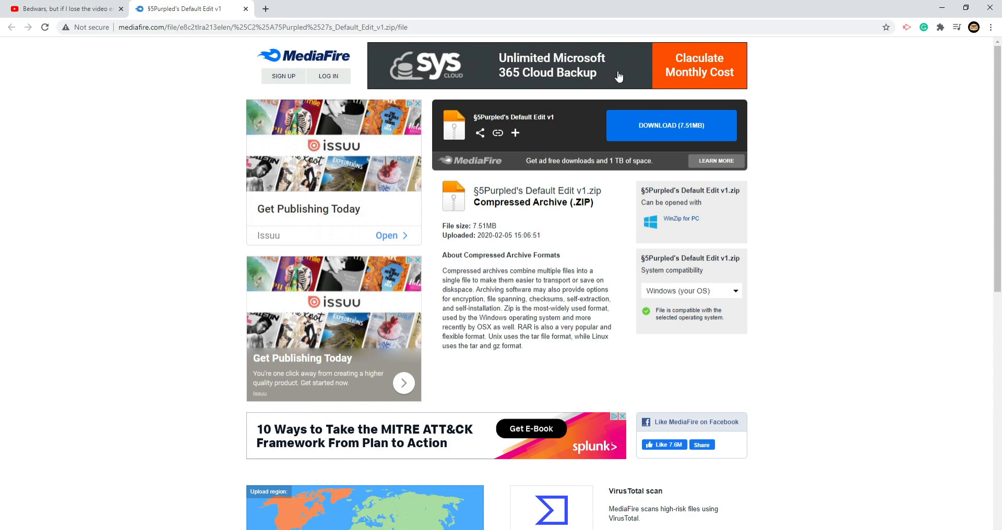
pyautogui.moveTo(625, 102)
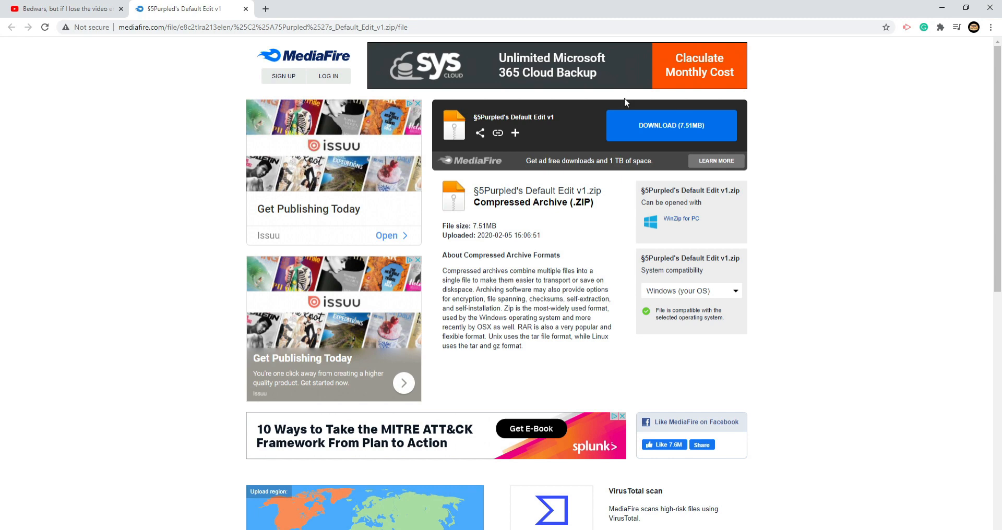
# - Download the Purpled's Default Edit v1 archive (7.51MB) from MediaFire
pyautogui.click(671, 125)
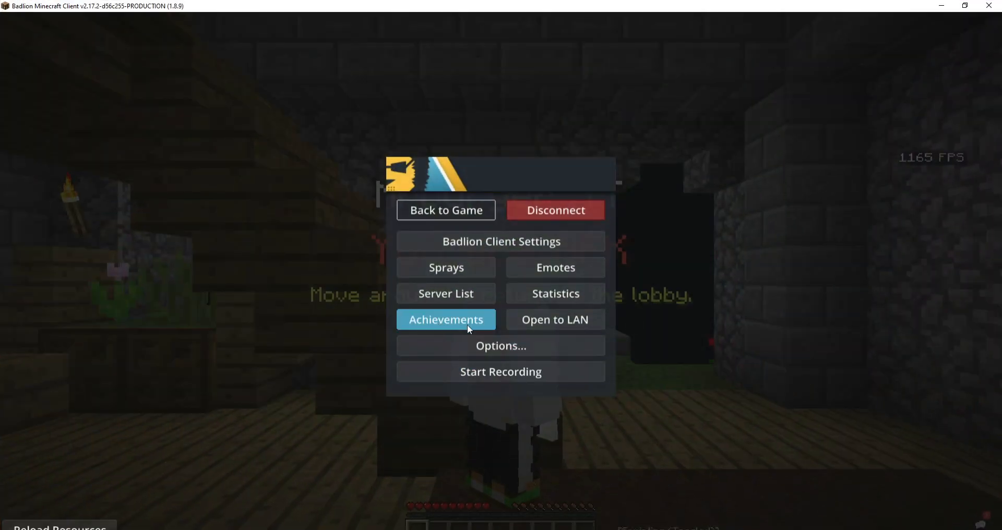
# - Go through Options to the Resource Packs screen
pyautogui.click(500, 345)
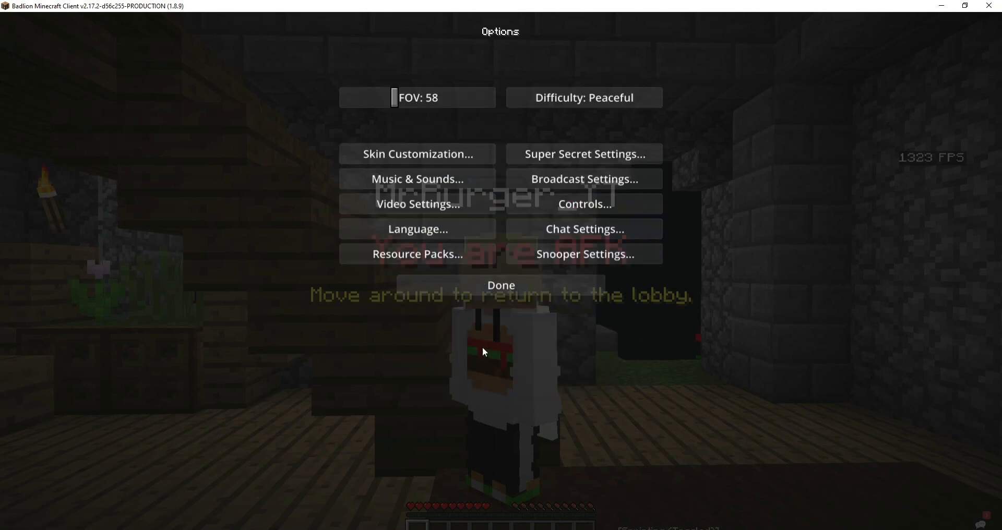
pyautogui.click(416, 254)
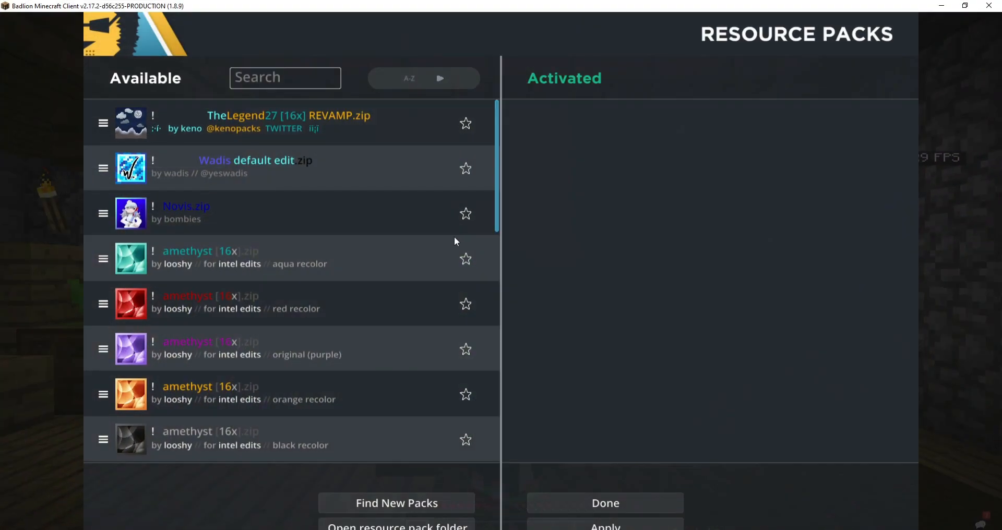
# - Refresh the pack list so Purpled's Default Edit v1 shows as activated, then resume play
pyautogui.click(604, 503)
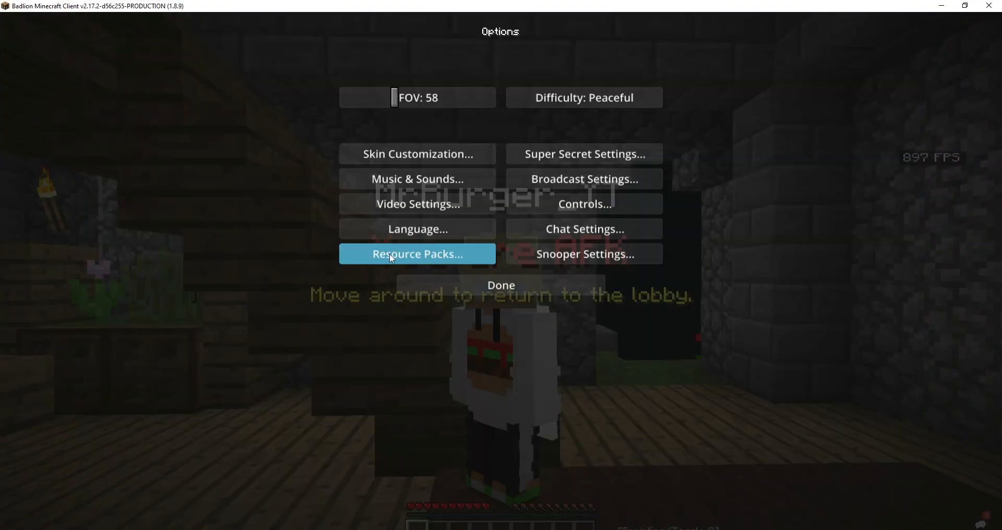
pyautogui.click(416, 254)
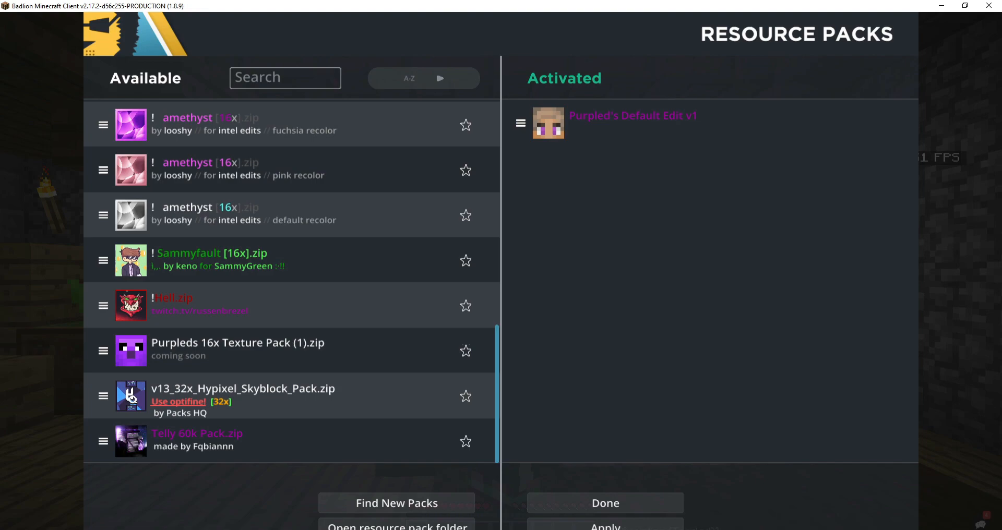
pyautogui.click(602, 503)
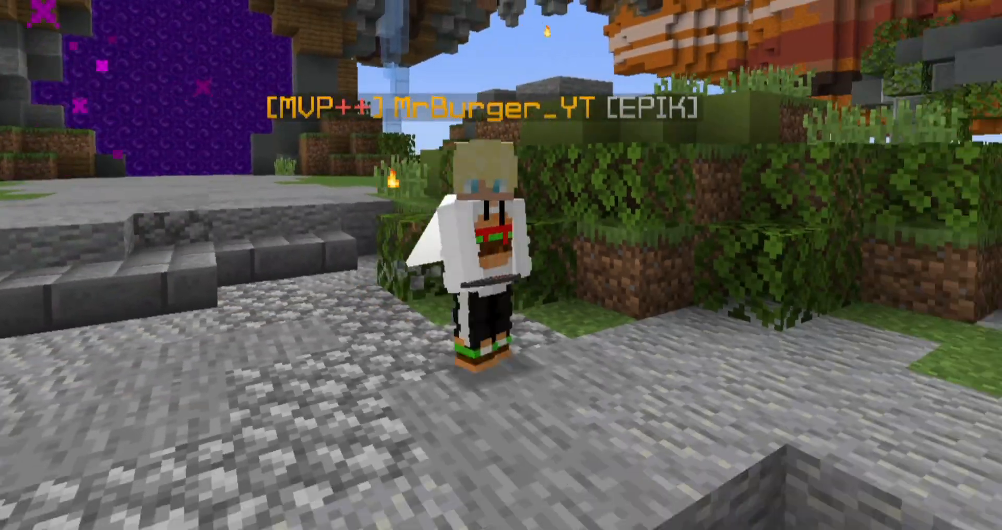